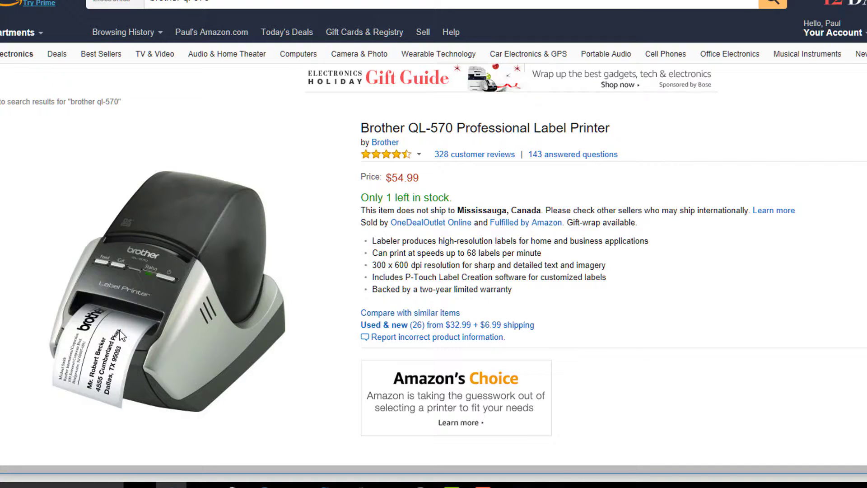
mouse_move(494, 205)
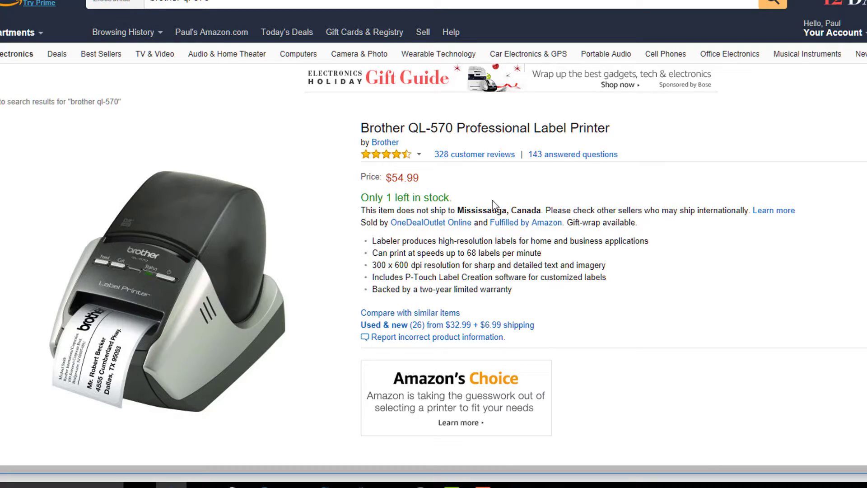
mouse_move(566, 187)
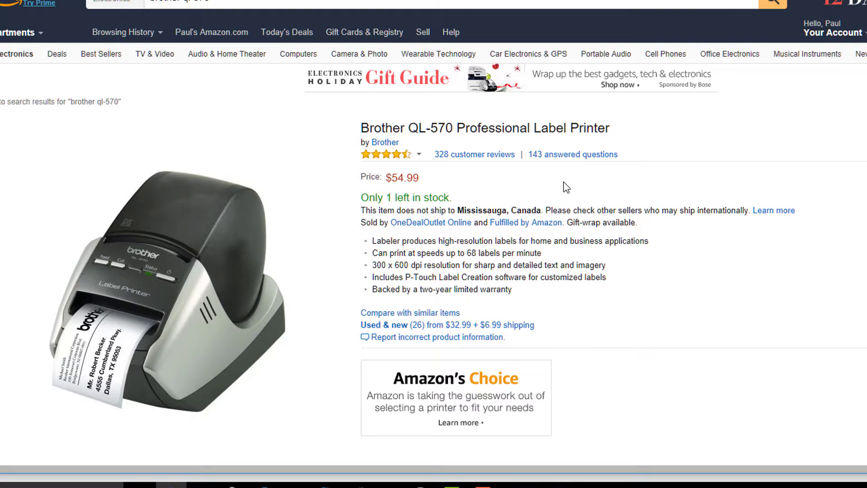
mouse_move(730, 114)
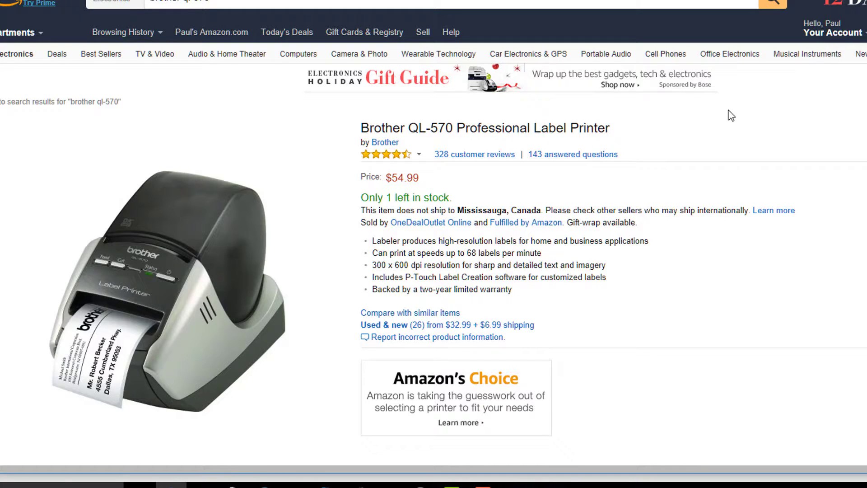
Open the Brother DK-1201.lbl template for editing via Reporting > Edit Labels.
left_click(166, 265)
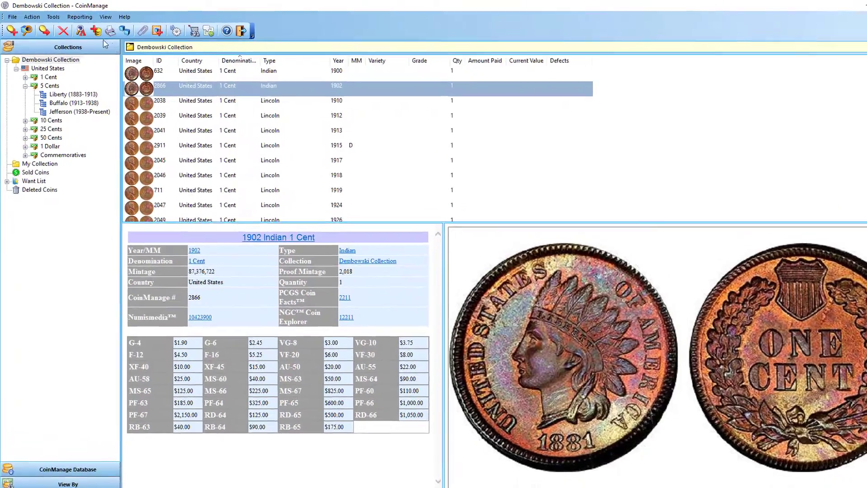
left_click(80, 17)
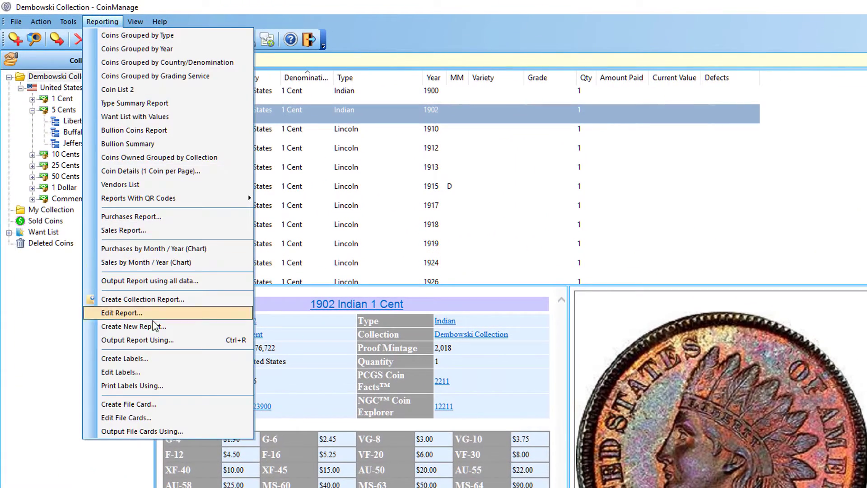
left_click(120, 371)
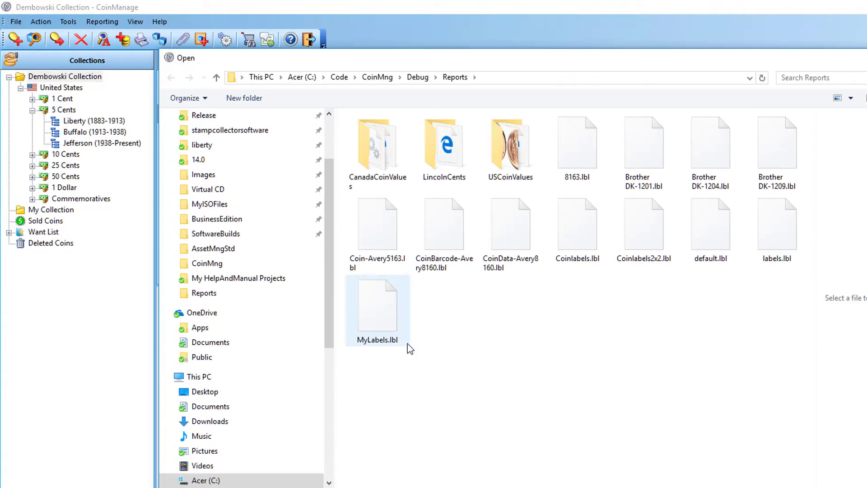
mouse_move(643, 149)
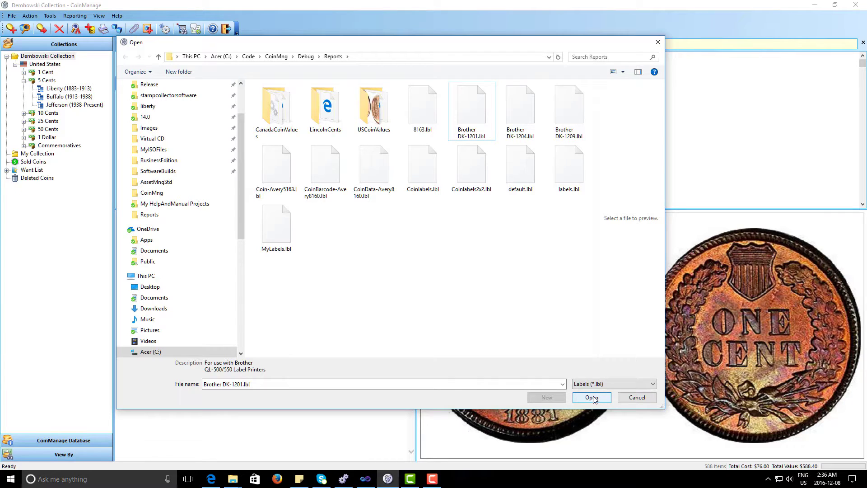
left_click(591, 397)
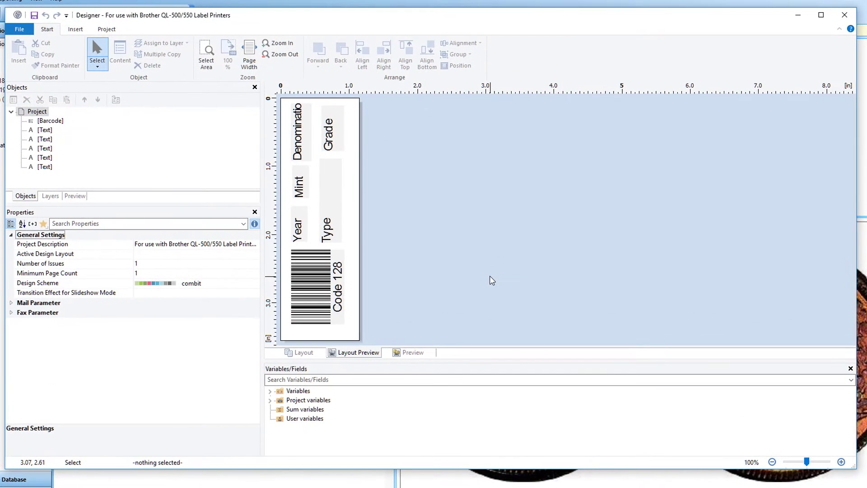
mouse_move(492, 280)
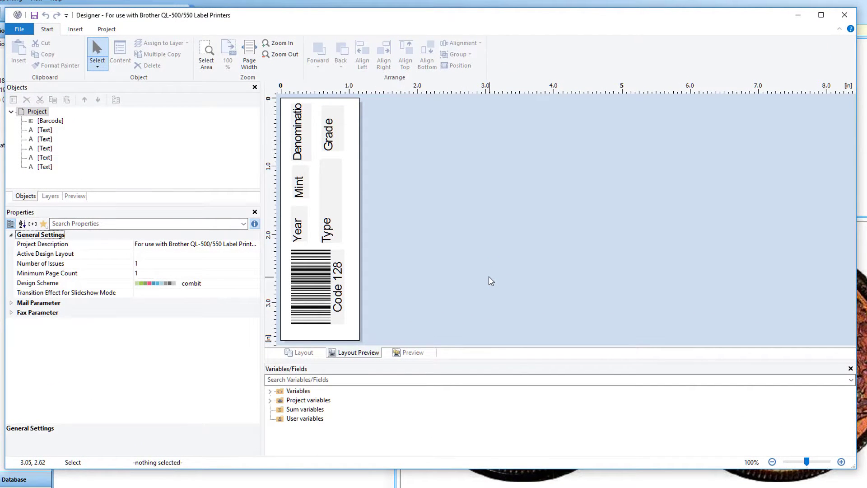
left_click(318, 287)
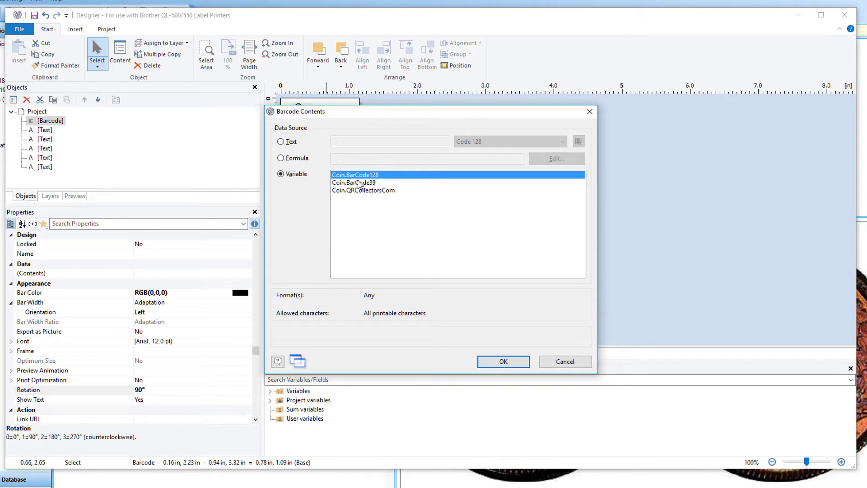
mouse_move(350, 190)
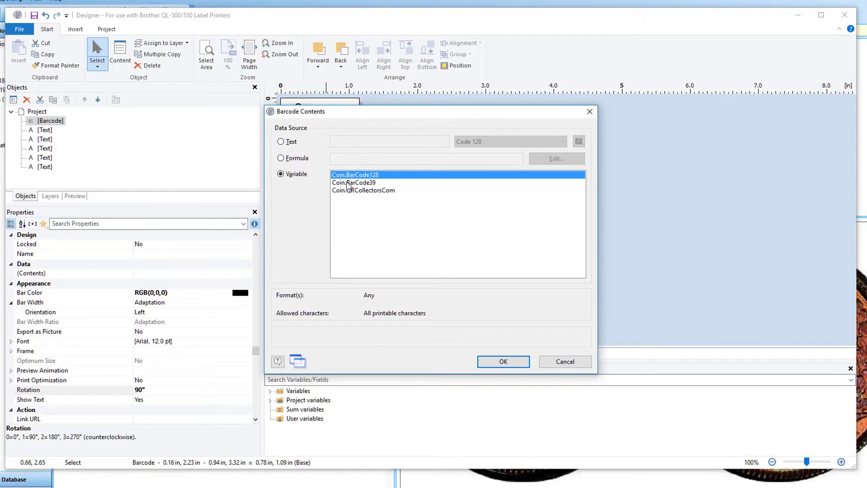
mouse_move(541, 272)
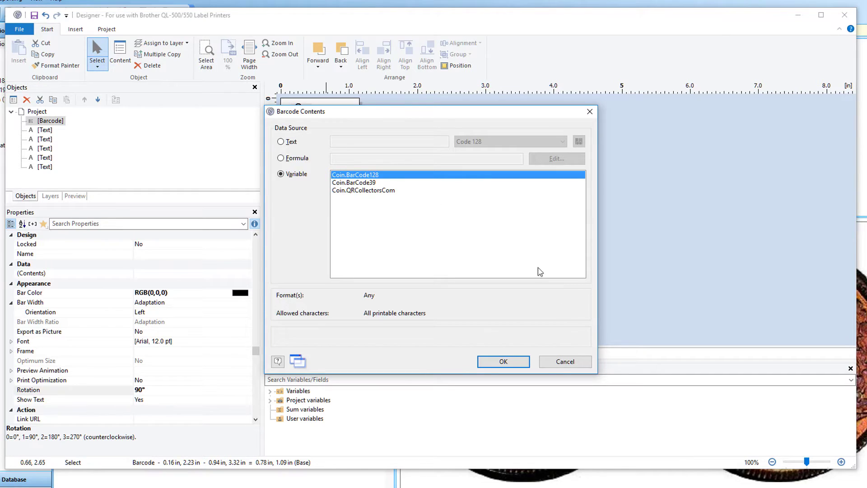
mouse_move(565, 362)
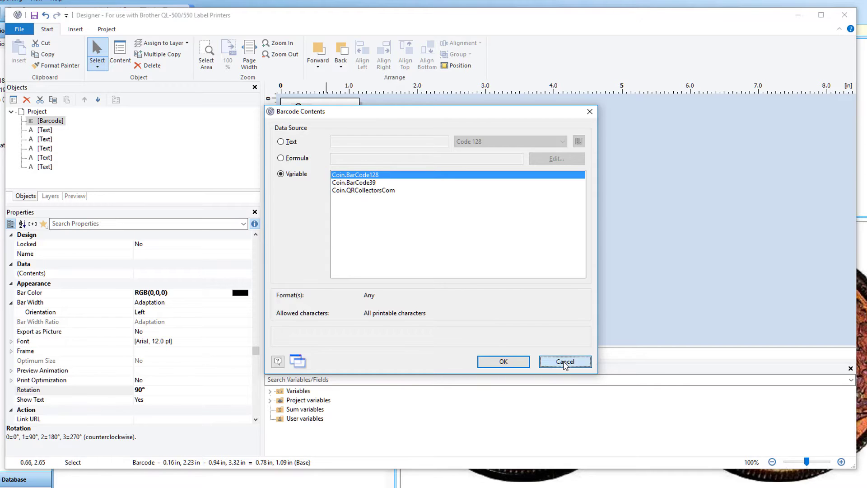
left_click(565, 362)
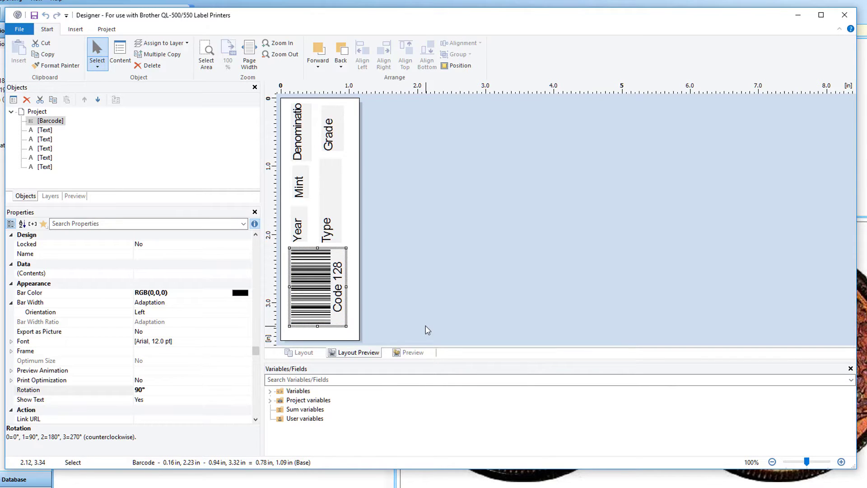
mouse_move(422, 330)
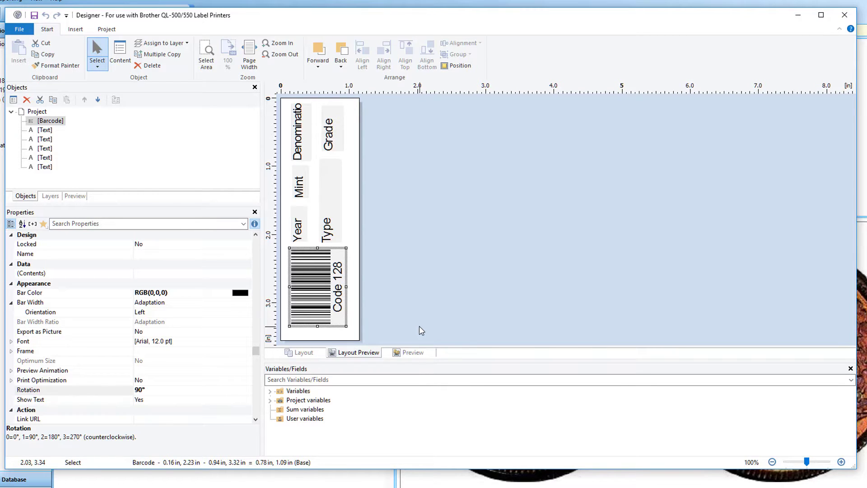
mouse_move(373, 322)
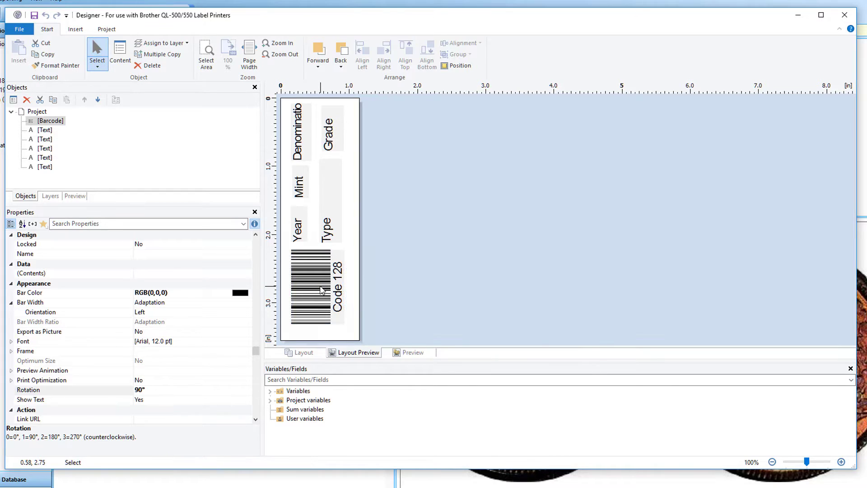
Switch the barcode's contents to a Formula source and bring up its editor.
double_click(310, 287)
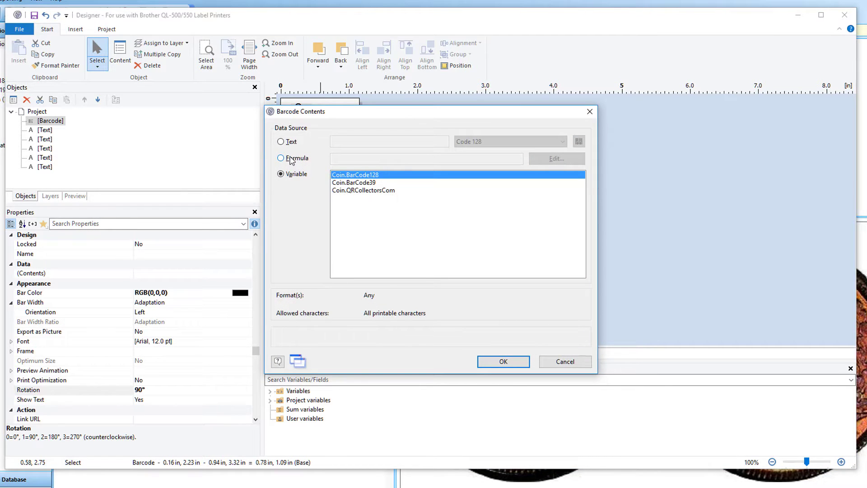
left_click(281, 159)
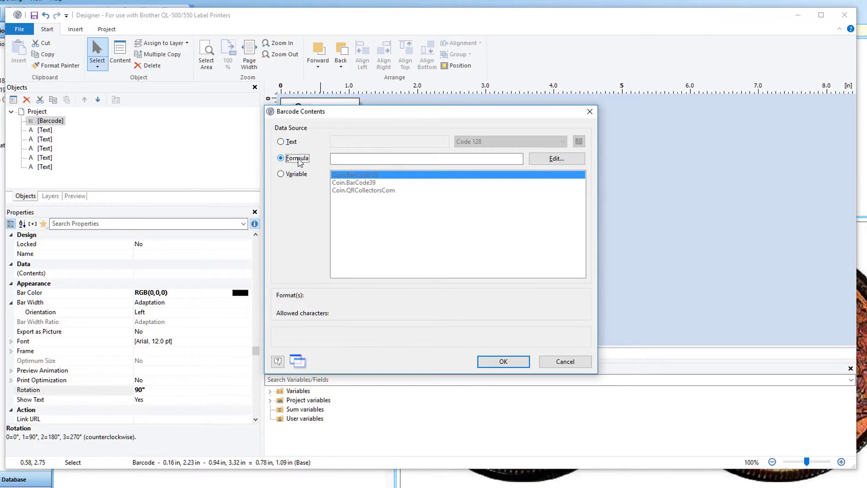
mouse_move(555, 159)
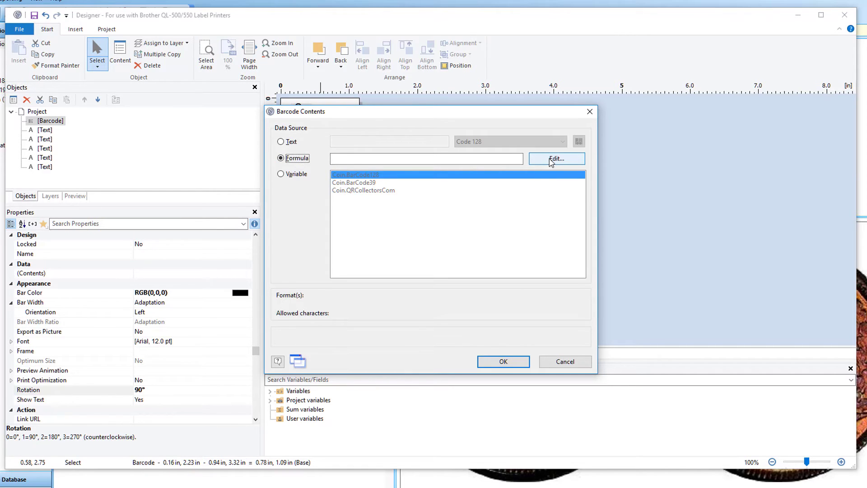
left_click(556, 159)
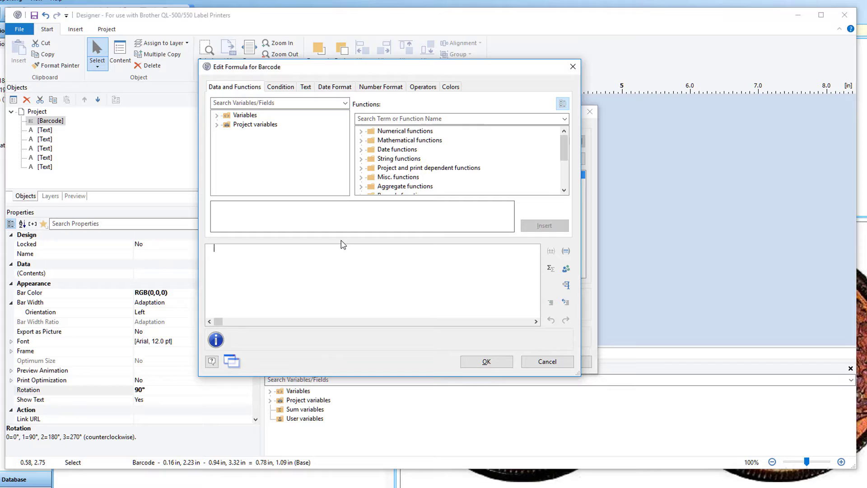
mouse_move(287, 176)
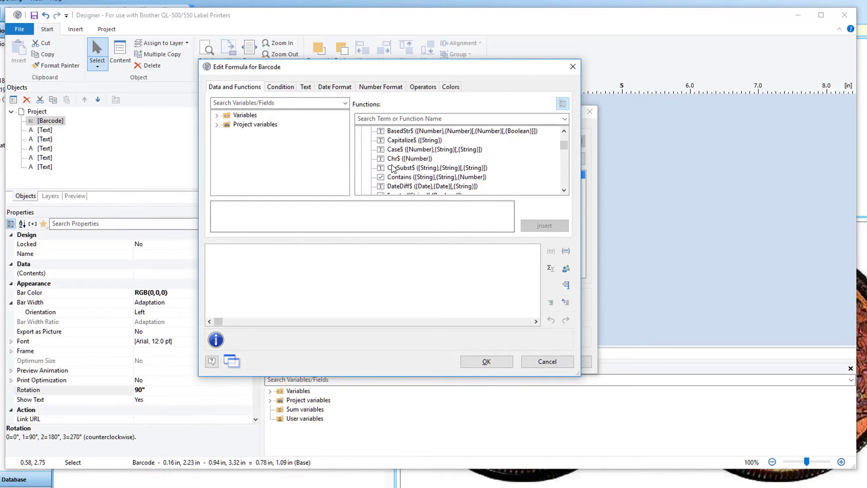
Enter the formula start Barcode(Coin.CoinManageID, in the editor.
scroll("down", 3)
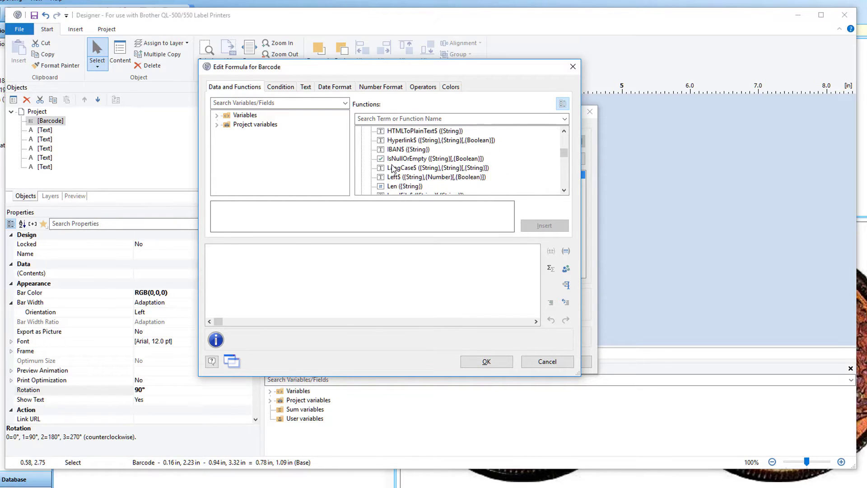
scroll("up", 3)
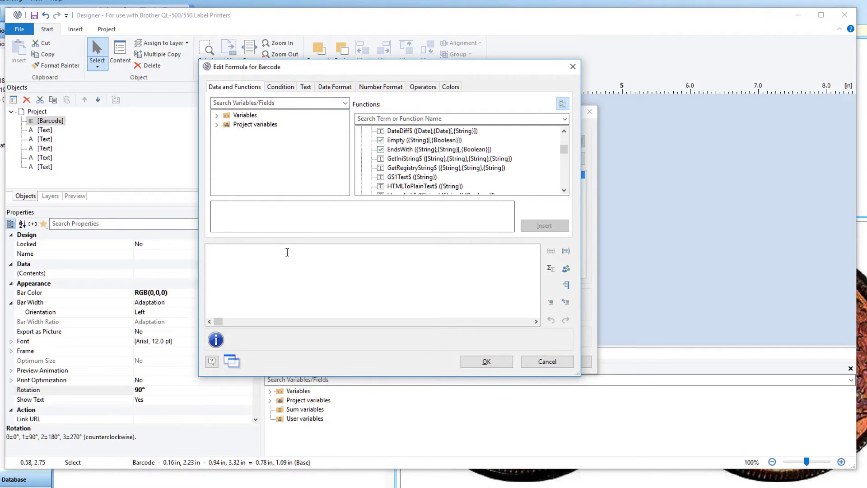
mouse_move(273, 257)
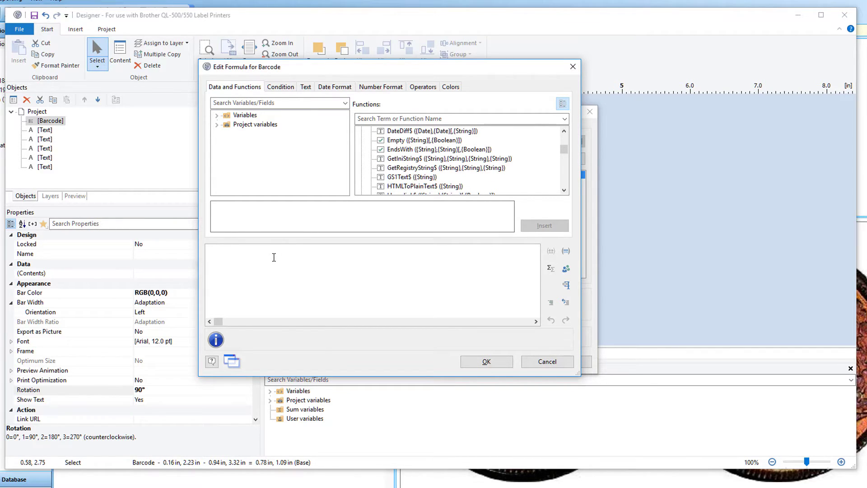
type("Barcode")
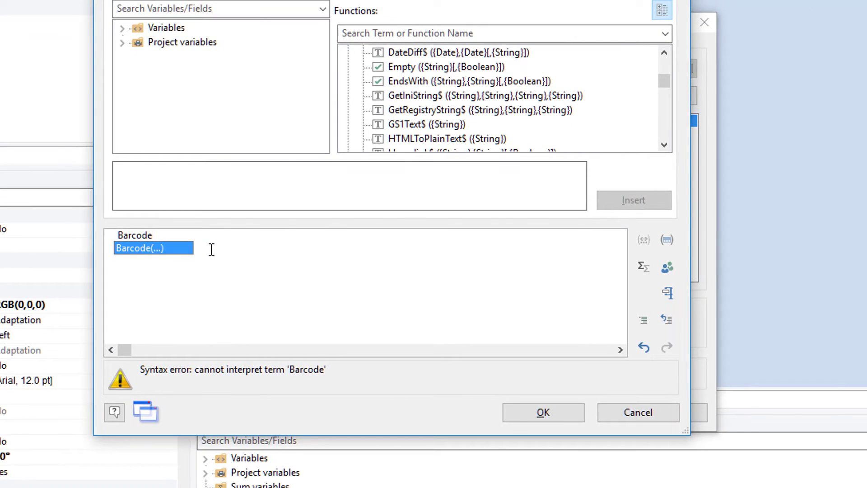
type("(")
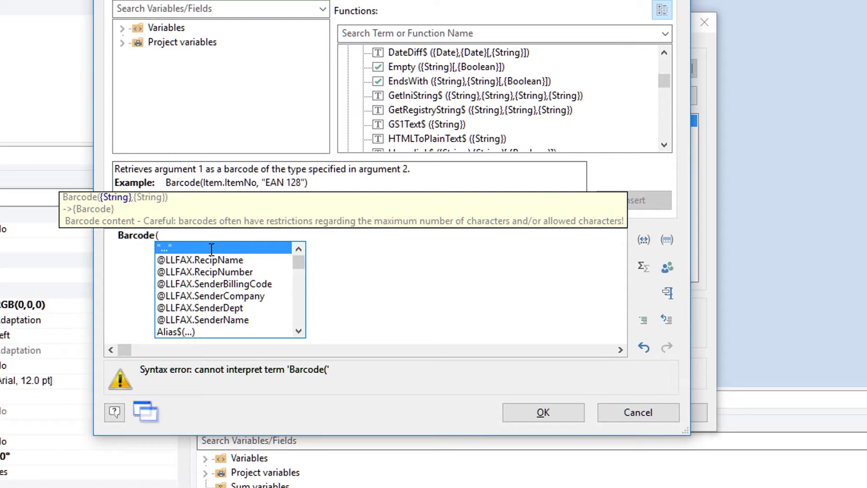
type("Coin.CoinManageID")
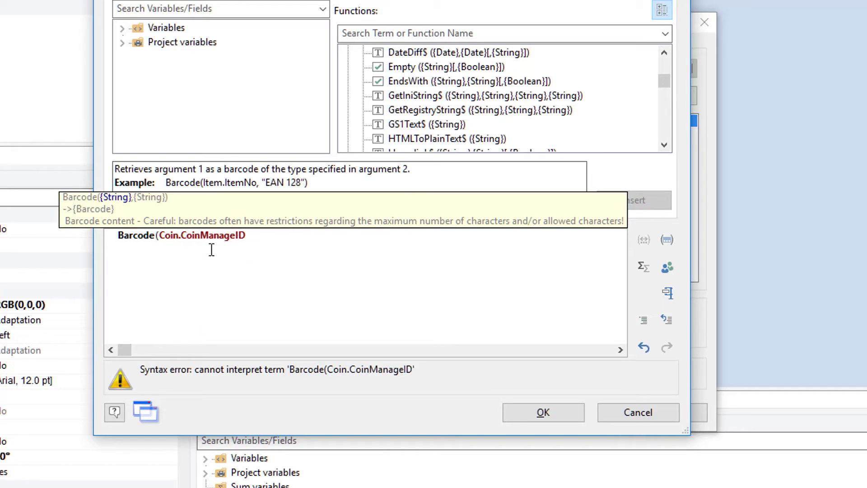
type(",")
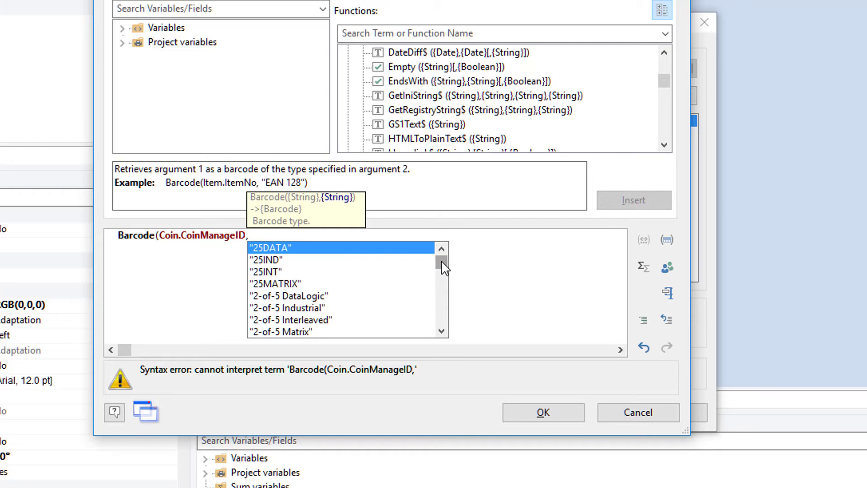
Complete the formula with the "CODE128" barcode type and accept it.
scroll("down", 3)
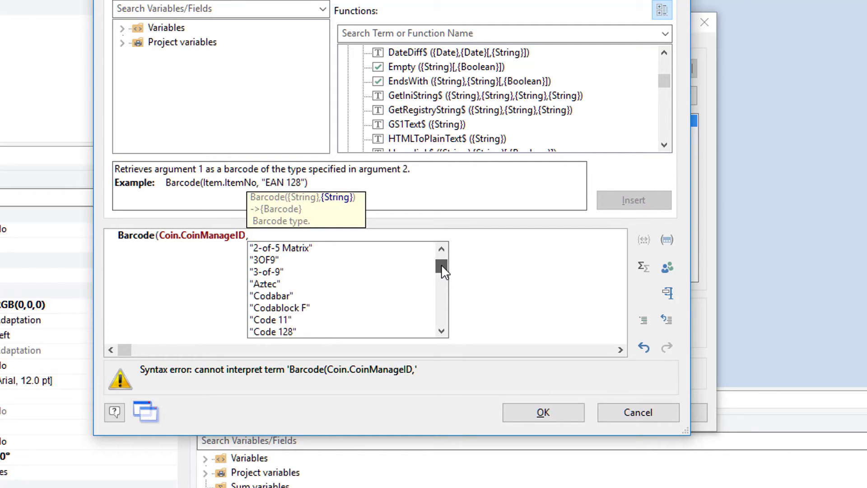
scroll("down", 3)
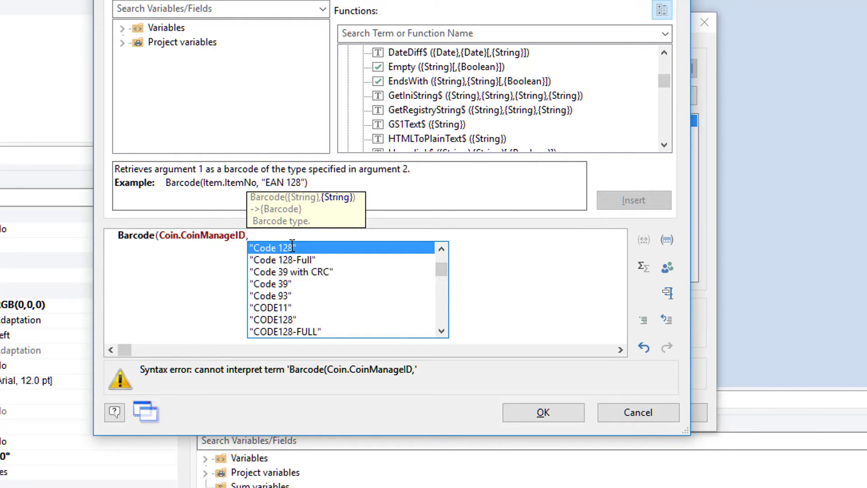
left_click(273, 319)
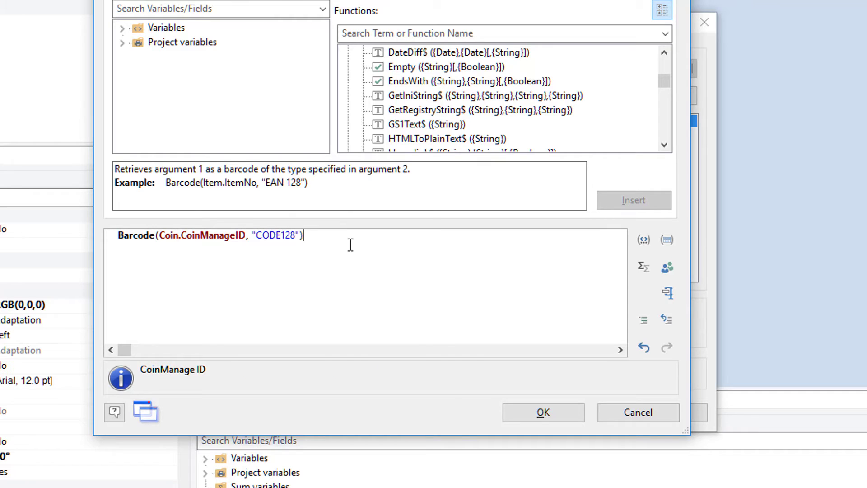
left_click(542, 412)
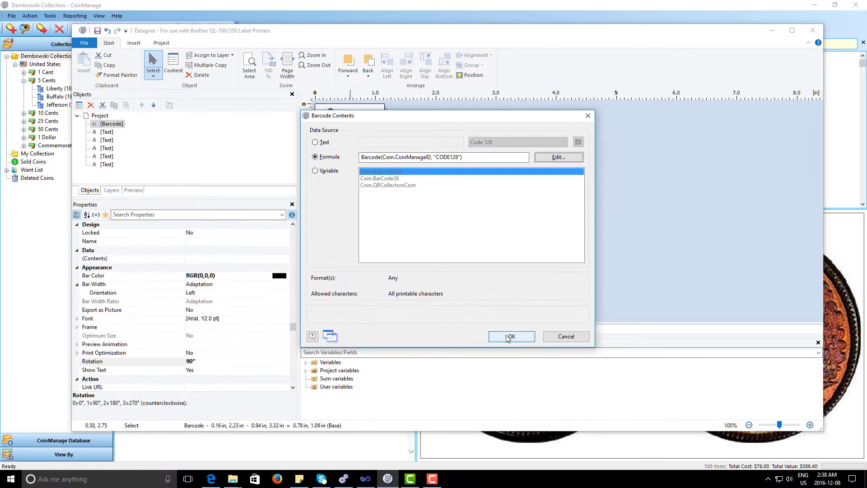
Apply the CoinManage ID Code128 formula as the barcode's contents.
left_click(510, 336)
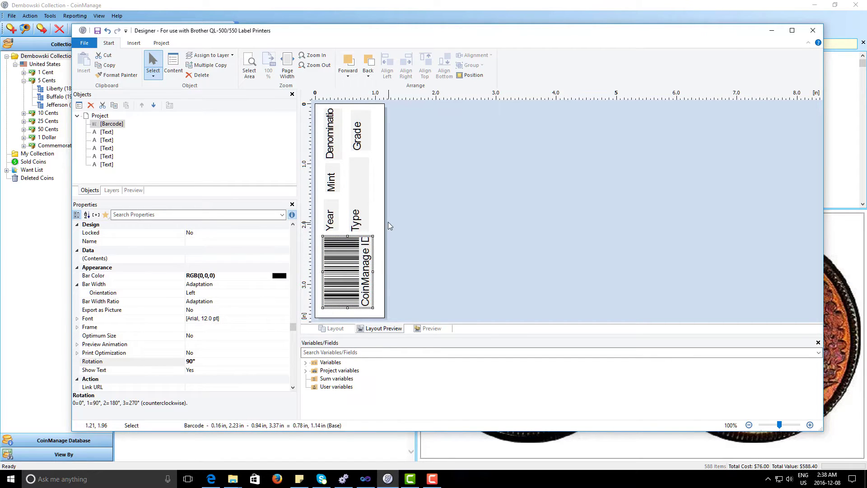
mouse_move(285, 159)
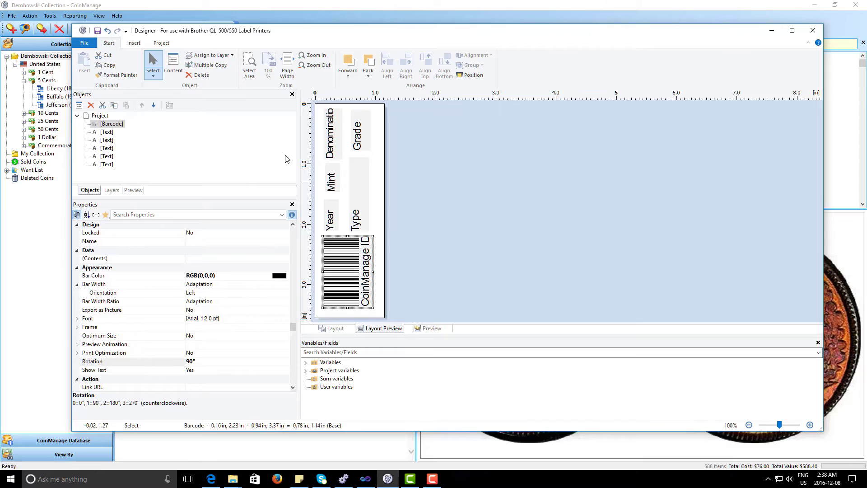
Save the label as Brother DK-1201-New.lbl in the Reports folder.
left_click(84, 44)
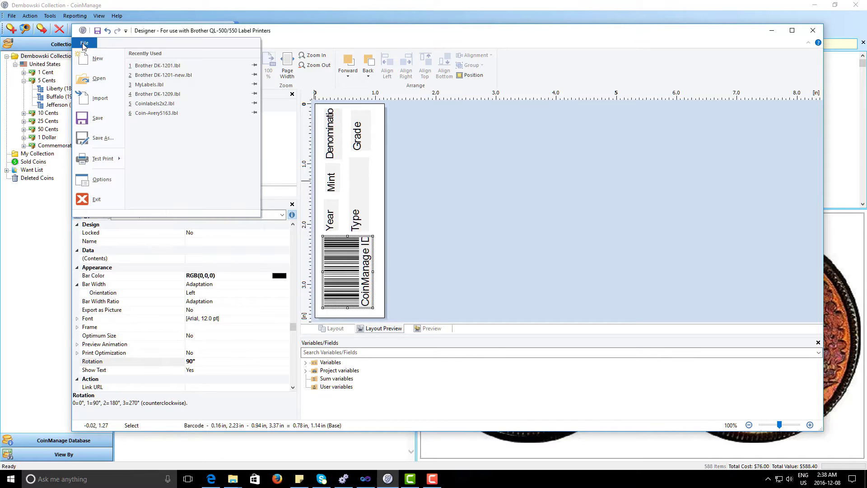
left_click(102, 137)
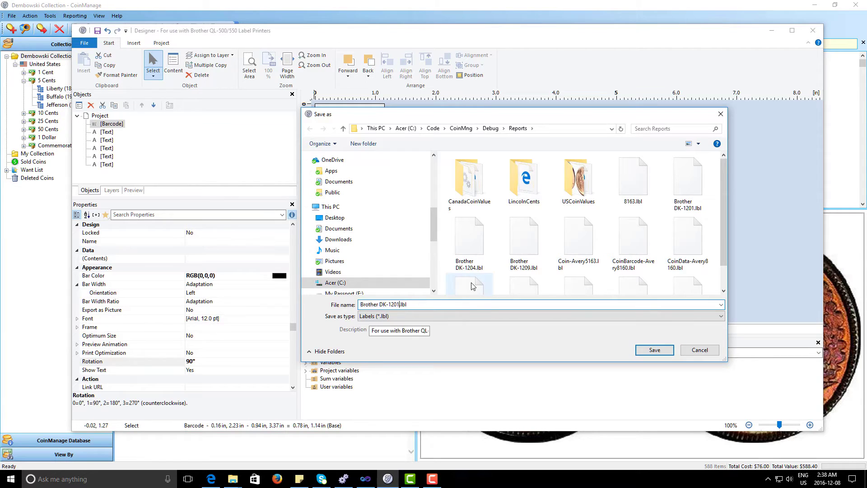
type("-New")
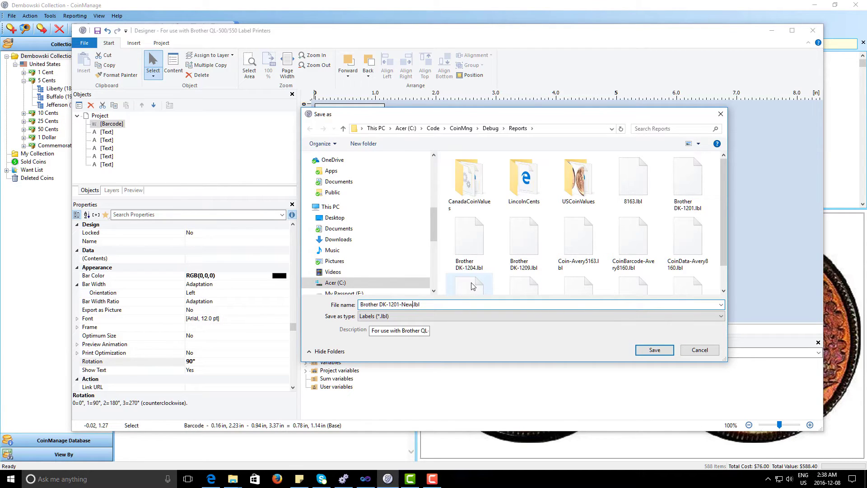
left_click(654, 349)
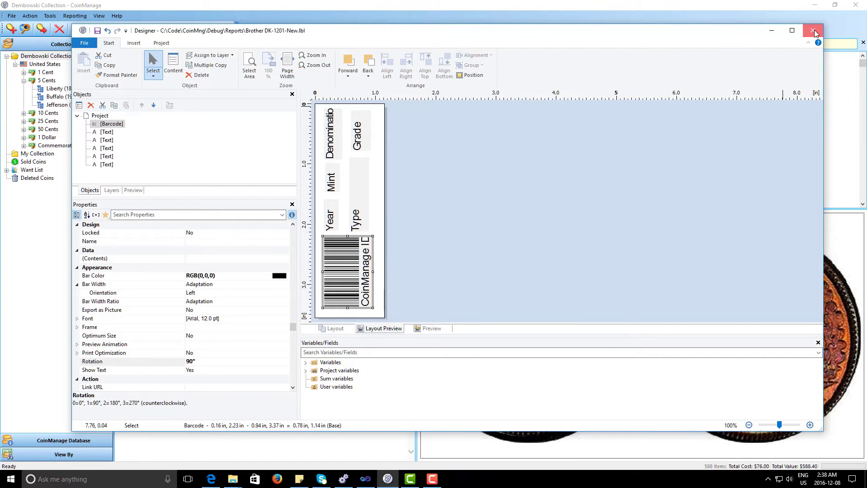
Close the designer and start printing labels for the chosen coins.
left_click(814, 30)
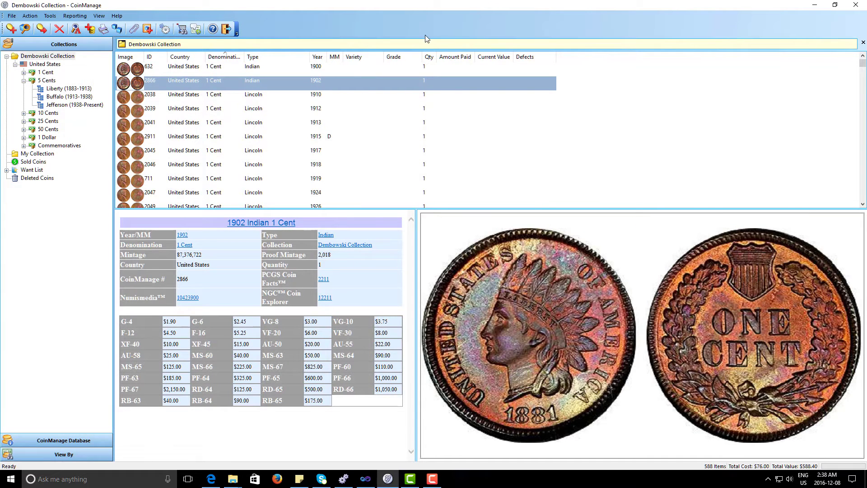
mouse_move(419, 39)
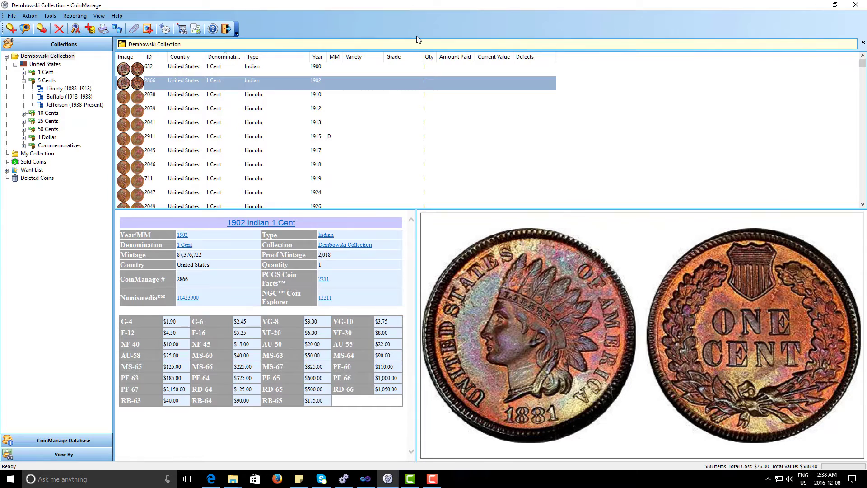
mouse_move(281, 71)
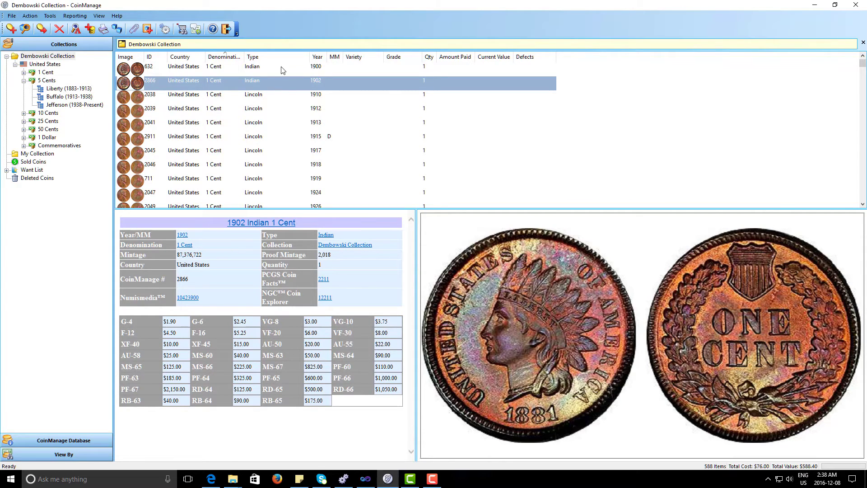
mouse_move(211, 91)
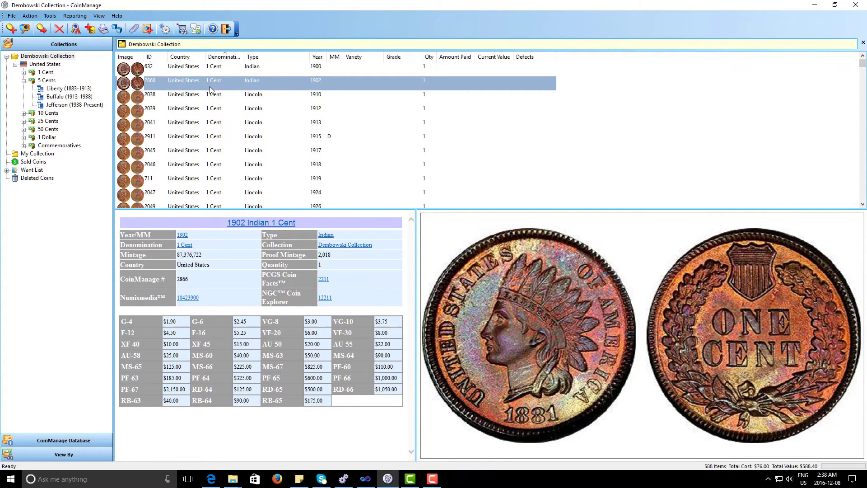
mouse_move(216, 121)
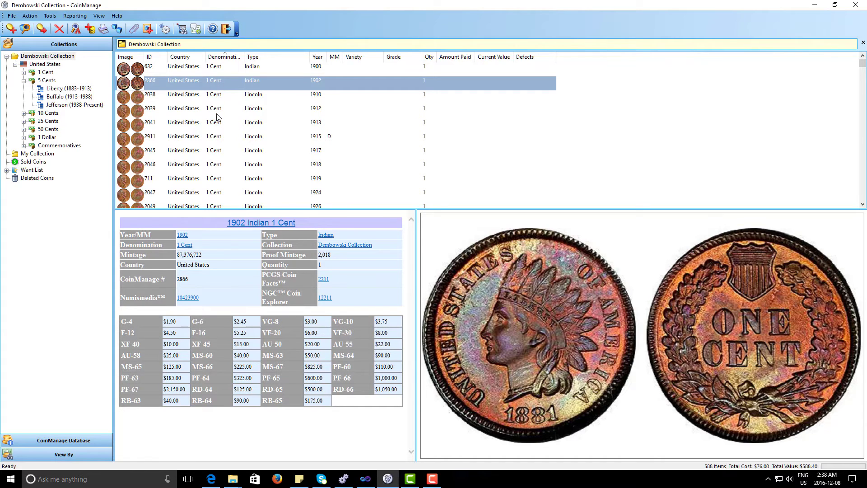
mouse_move(206, 84)
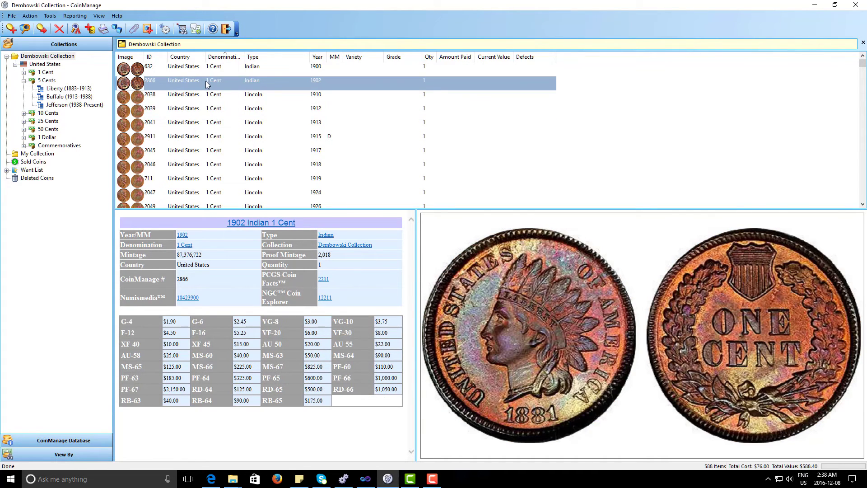
mouse_move(209, 115)
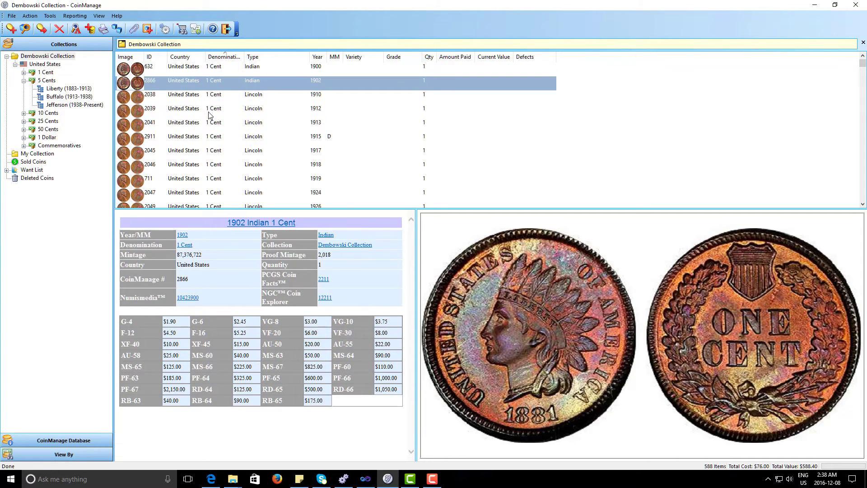
left_click(214, 107)
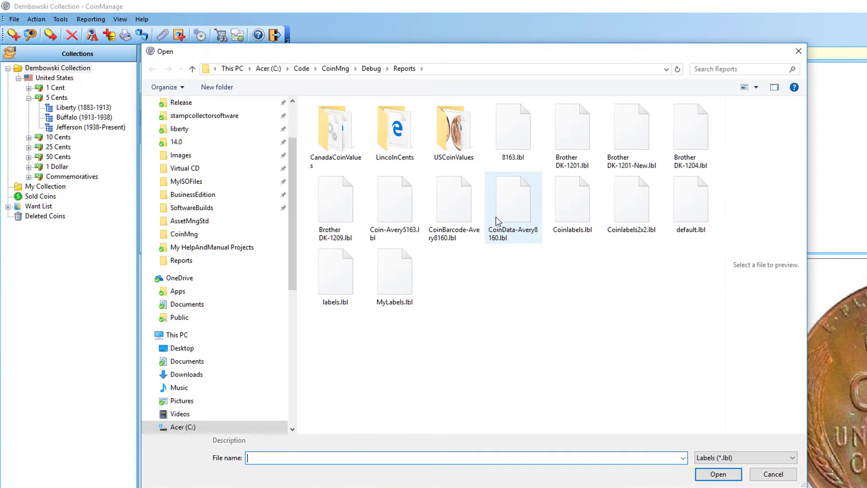
Pick Brother DK-1201-New.lbl as the template for the selected coins.
left_click(631, 128)
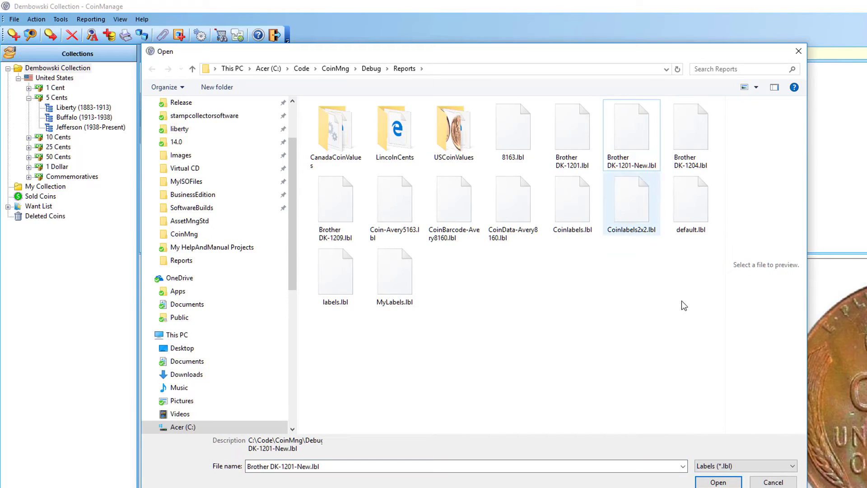
left_click(718, 479)
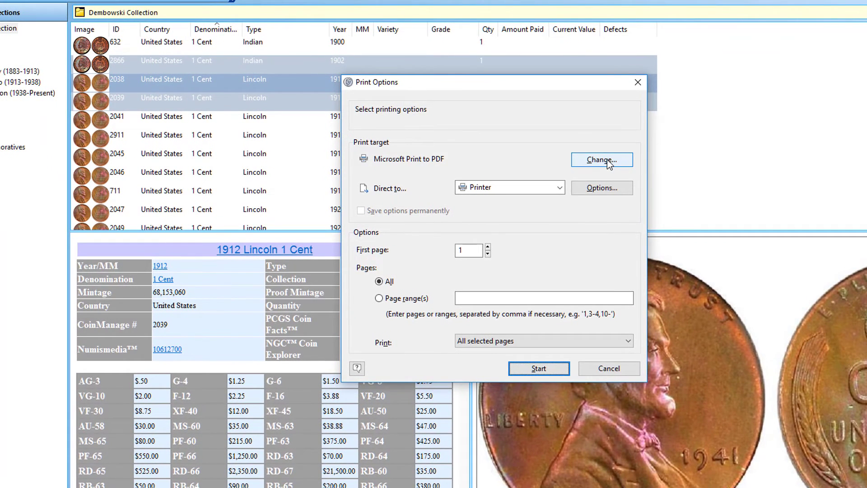
Set the printer to Brother QL-570 and start printing the coin labels.
left_click(602, 159)
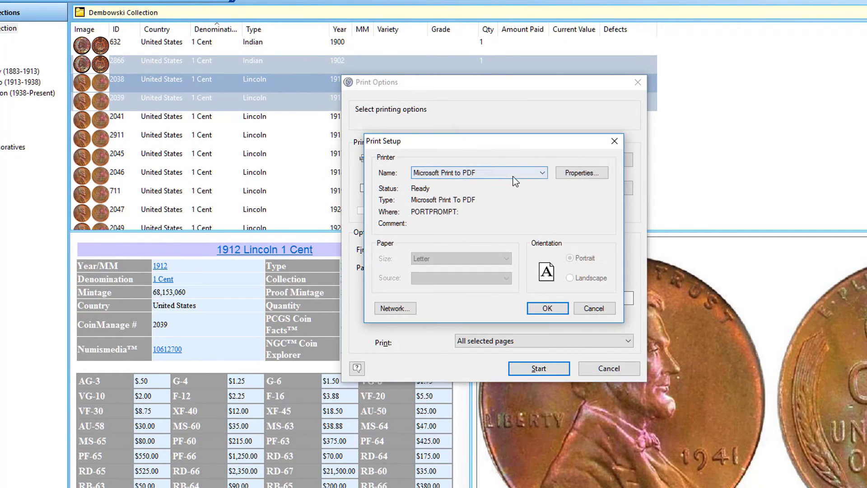
left_click(479, 172)
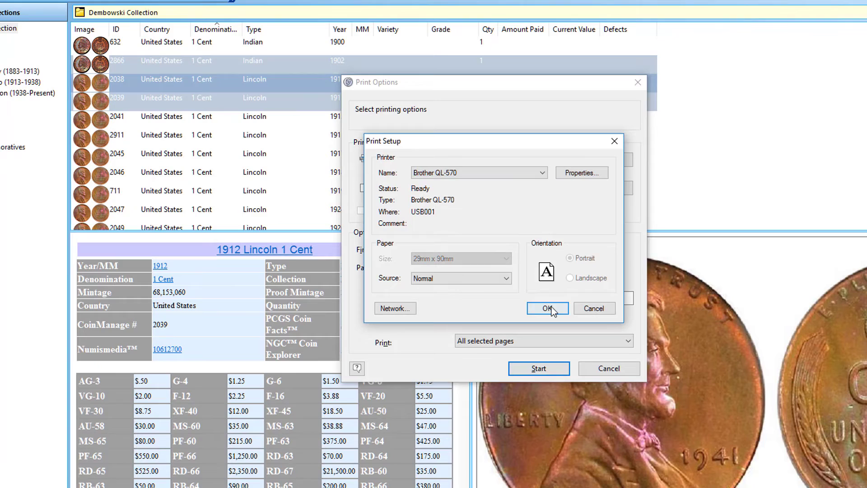
left_click(548, 308)
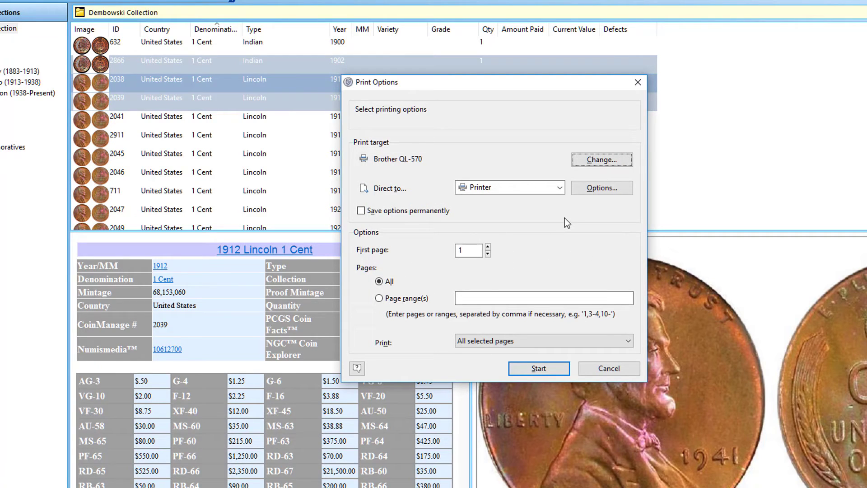
mouse_move(538, 369)
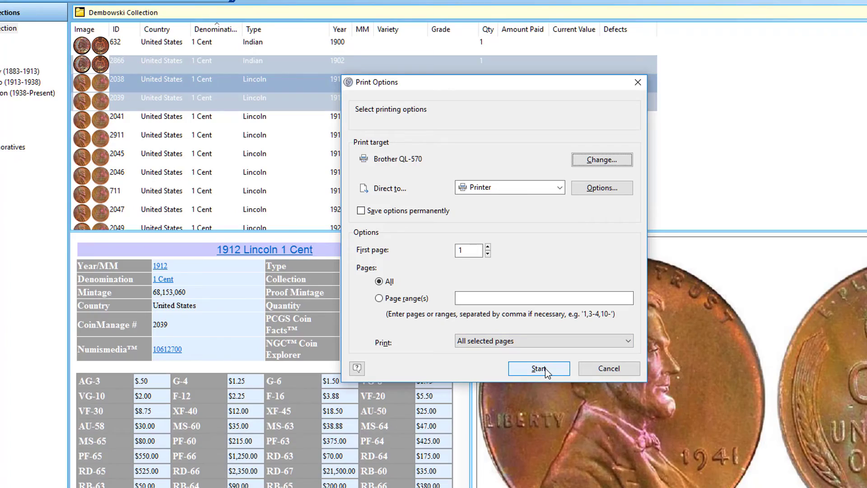
left_click(537, 369)
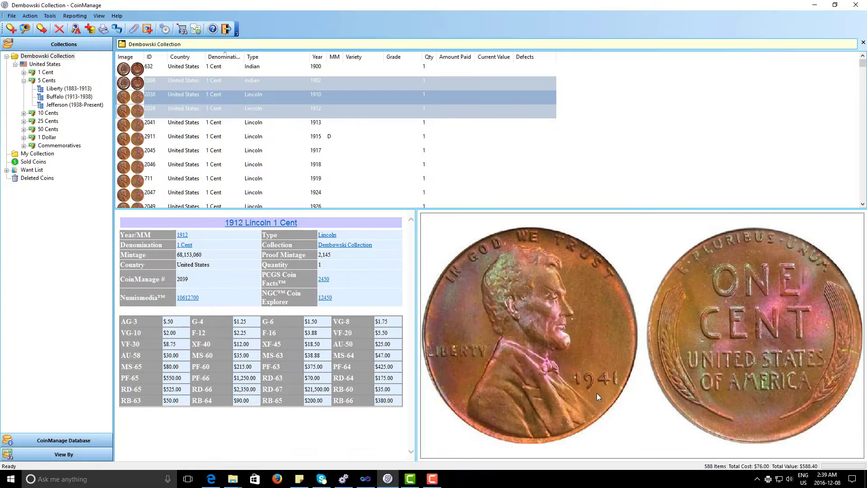
mouse_move(510, 331)
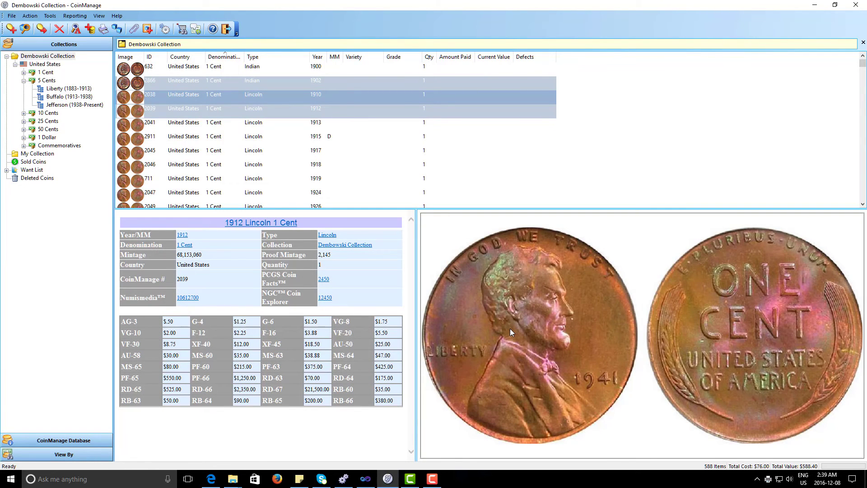